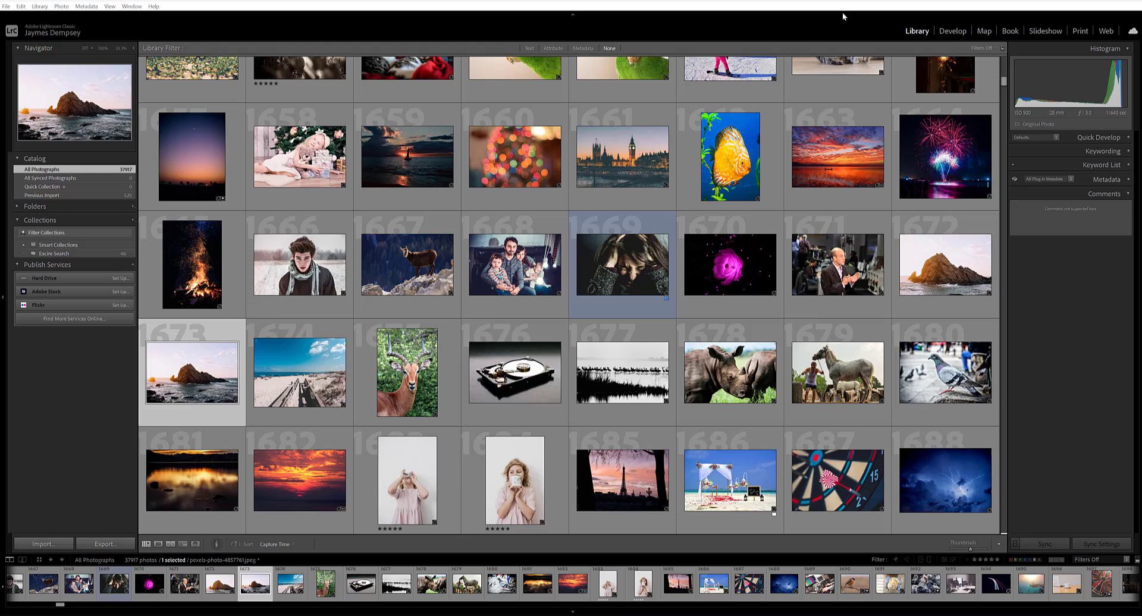
Step: Launch Excire's Search by Keyword dialog from Library > Plug-in Extras
left_click(39, 6)
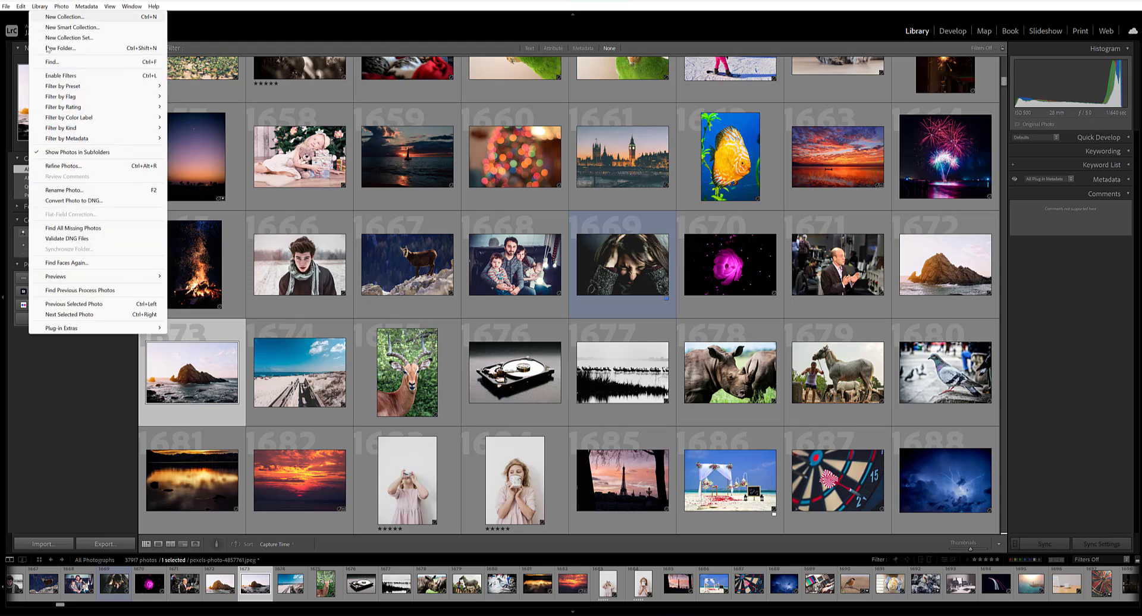
left_click(61, 328)
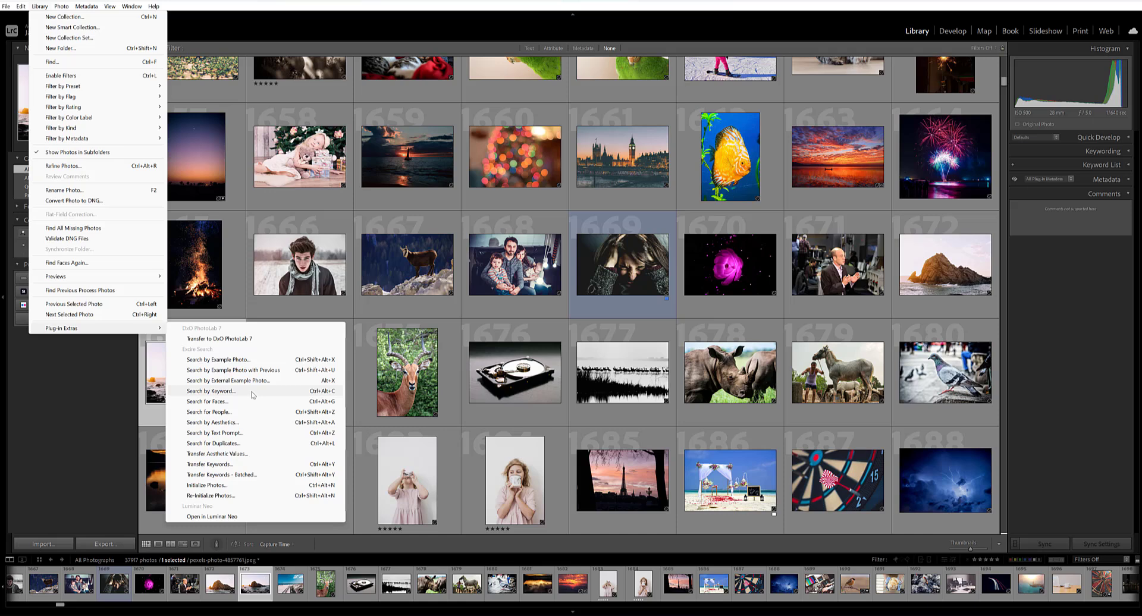
left_click(212, 391)
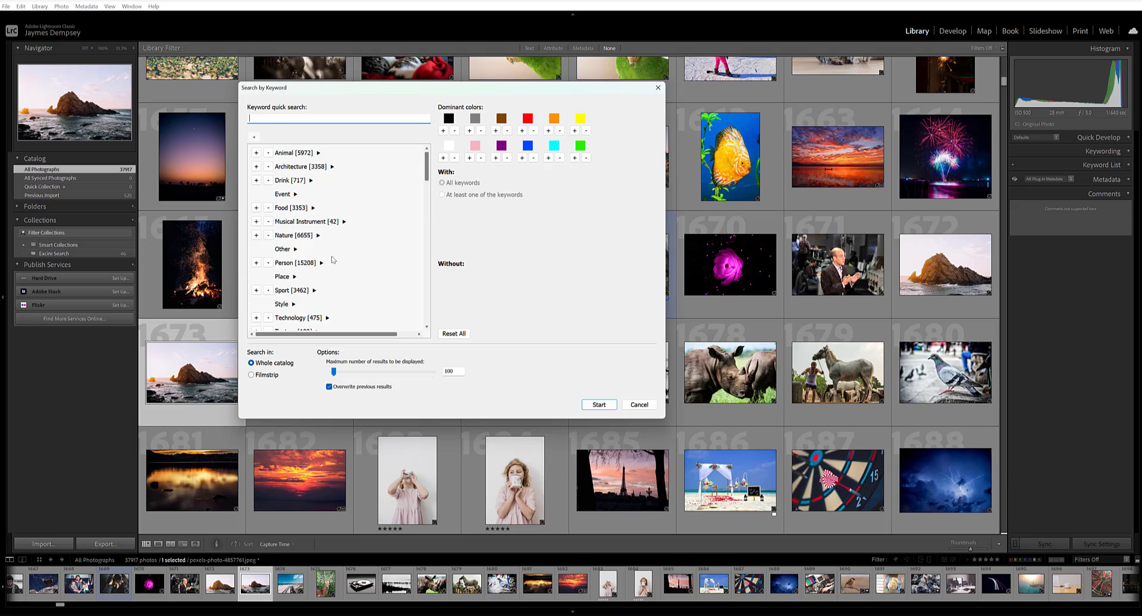
mouse_move(429, 176)
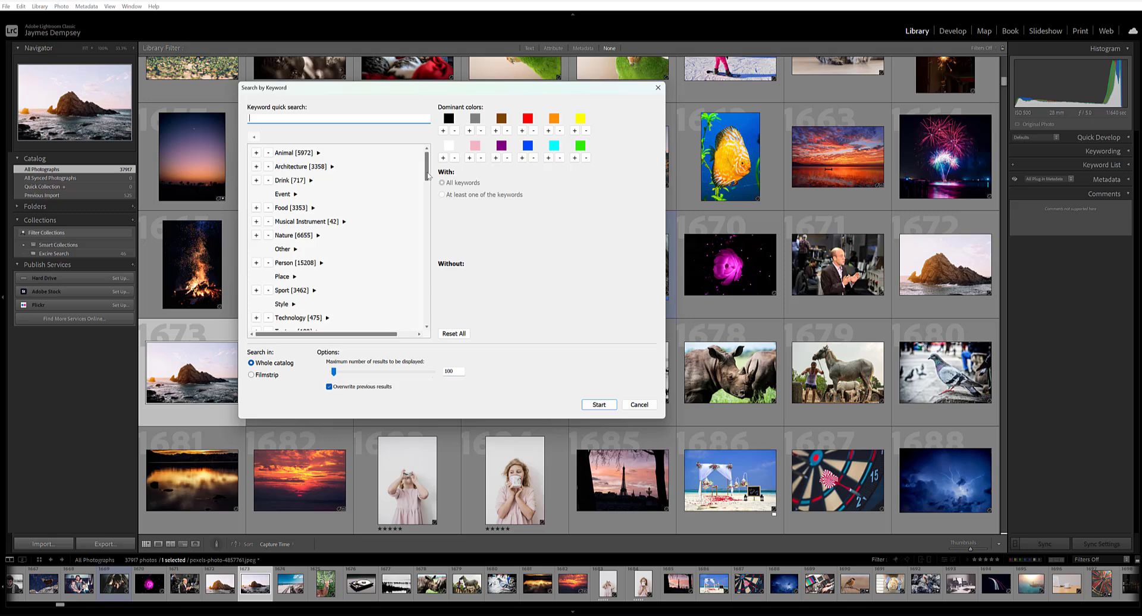
mouse_move(354, 137)
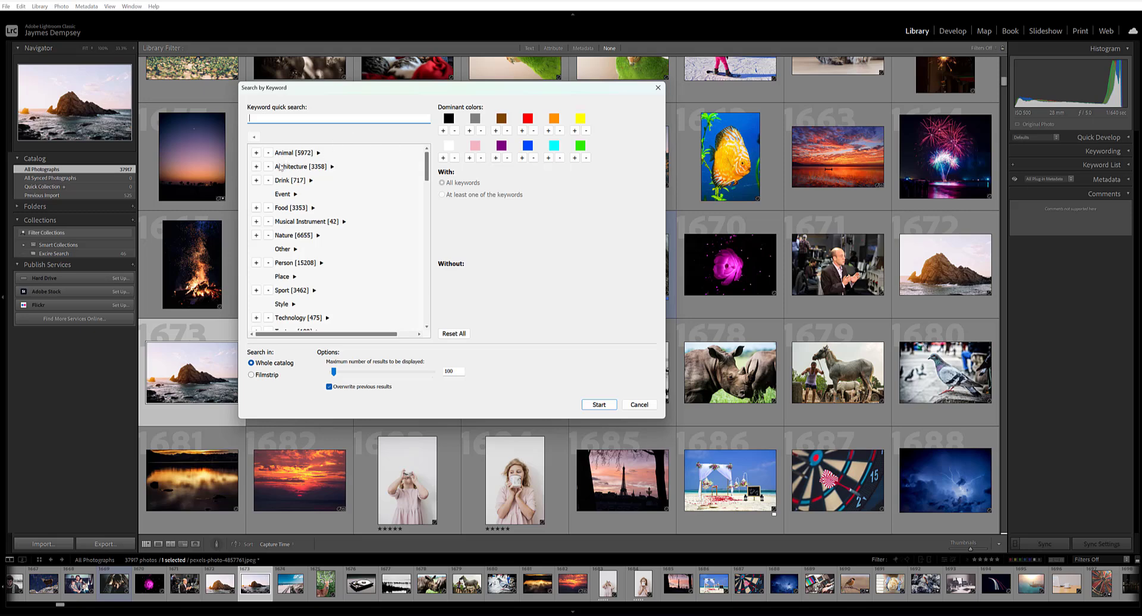
Step: Require the Animal keyword [5972] in the With criteria
left_click(257, 152)
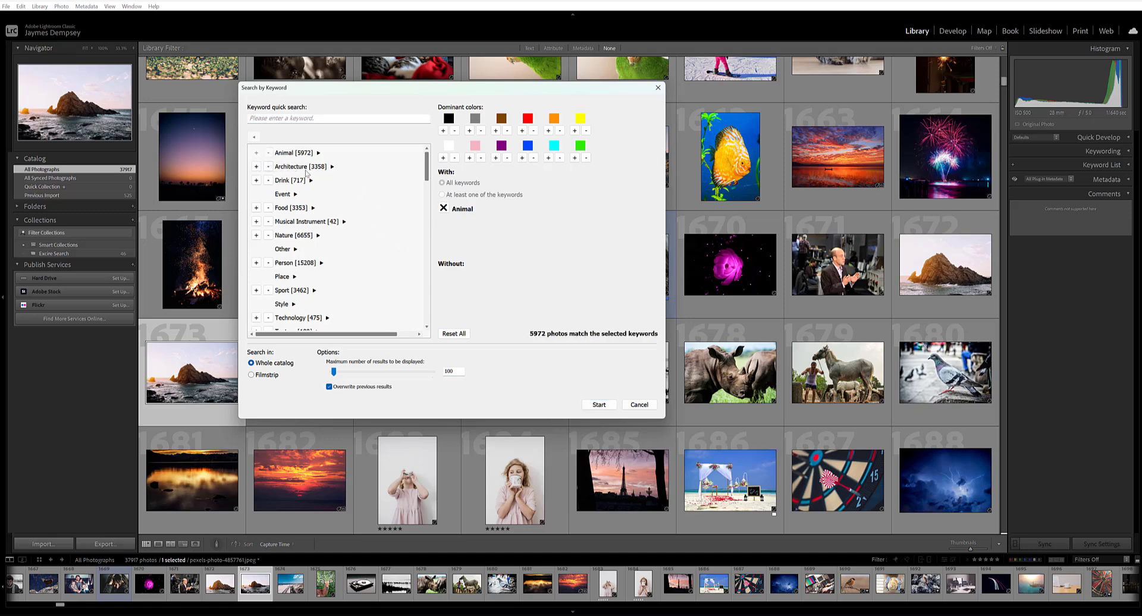
mouse_move(533, 337)
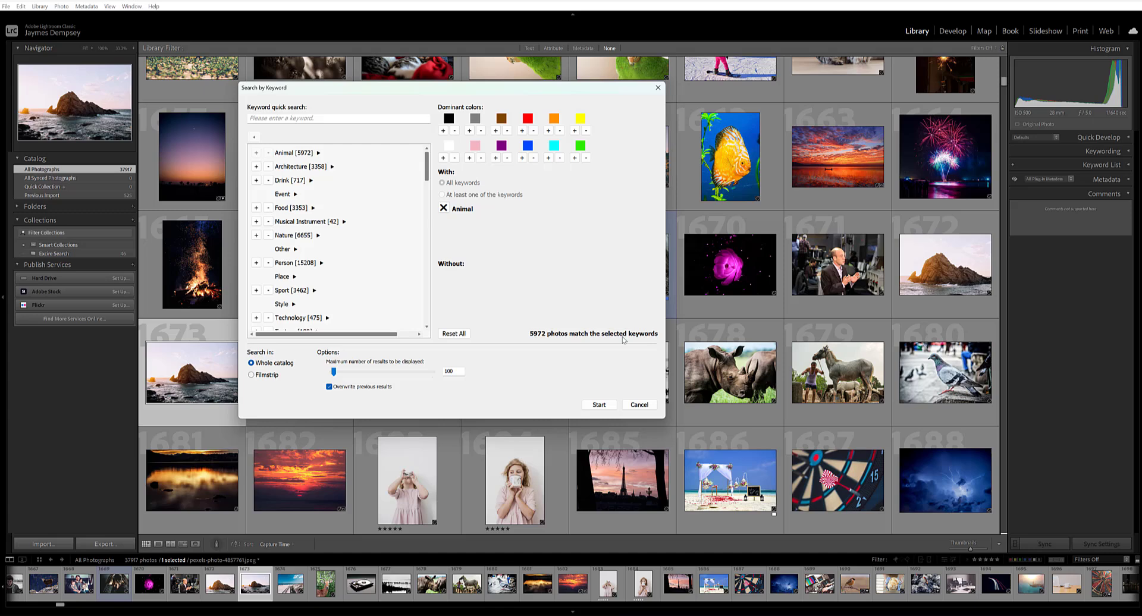
mouse_move(552, 342)
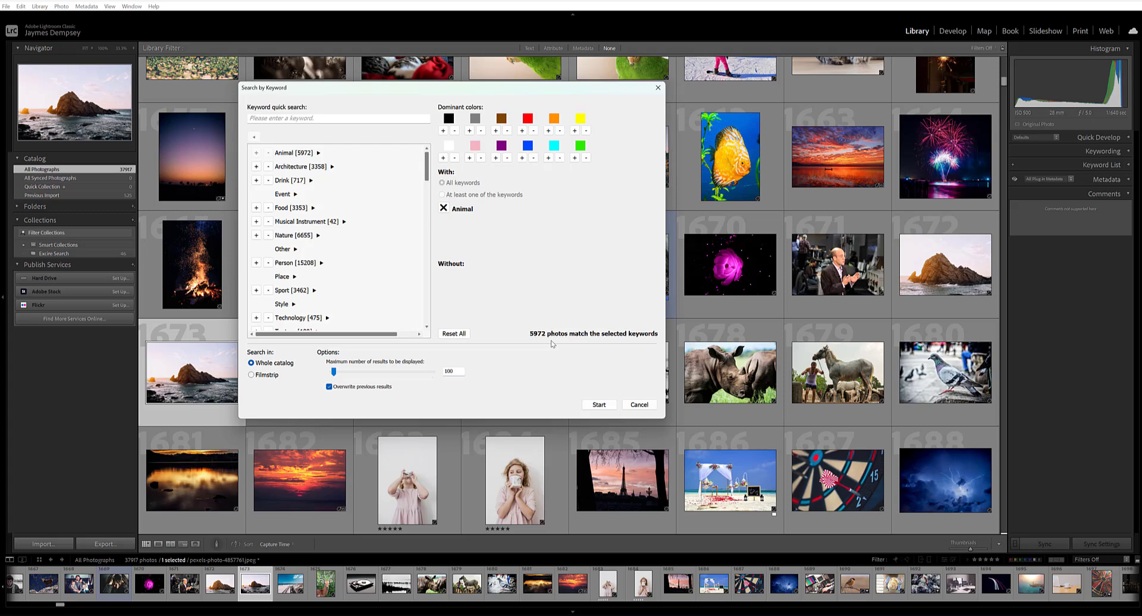
mouse_move(552, 343)
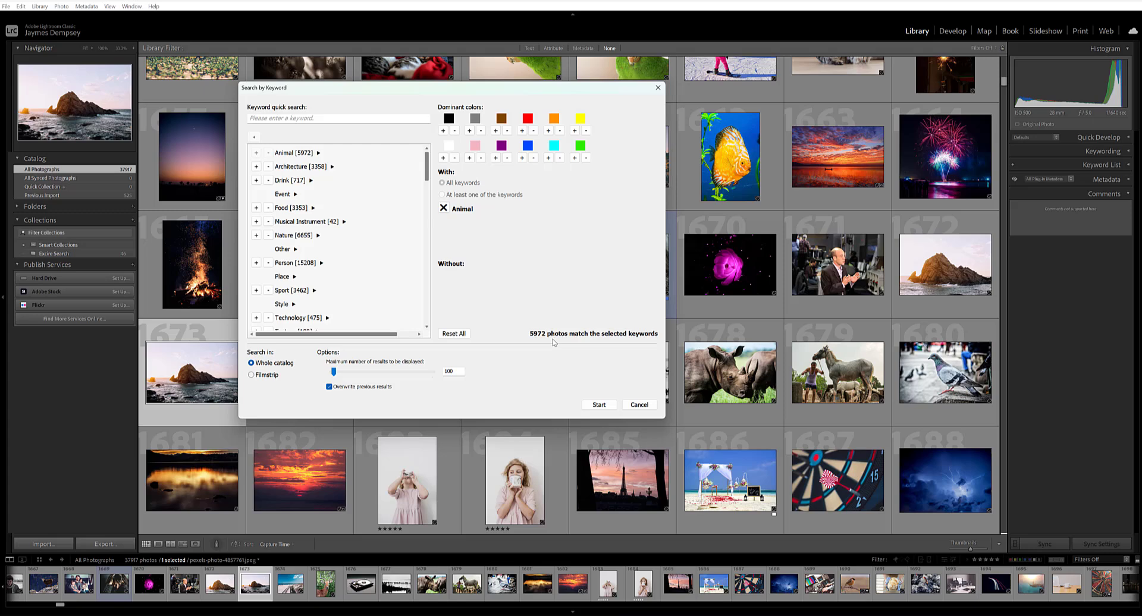
mouse_move(321, 157)
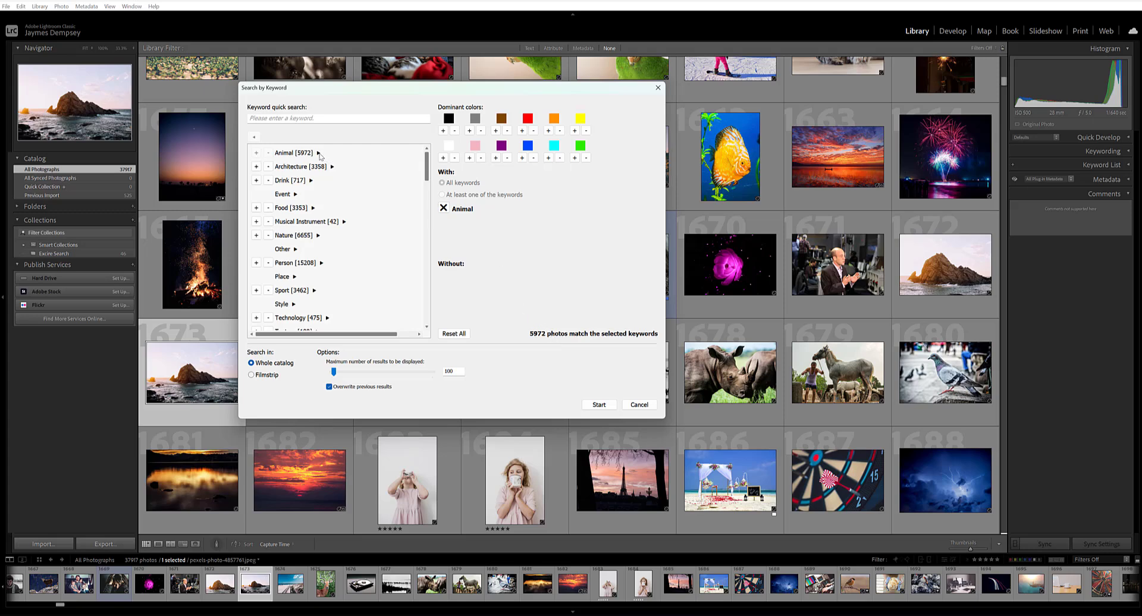
Step: Replace Animal with Owl [81] under Animal > Bird and start the search
left_click(319, 153)
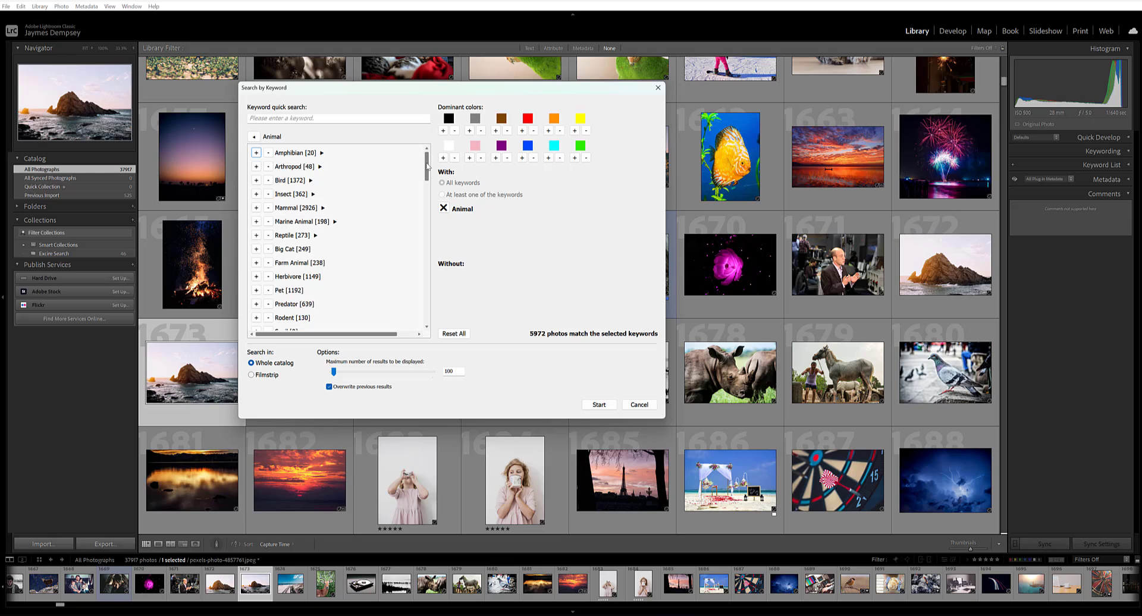
scroll("down", 3)
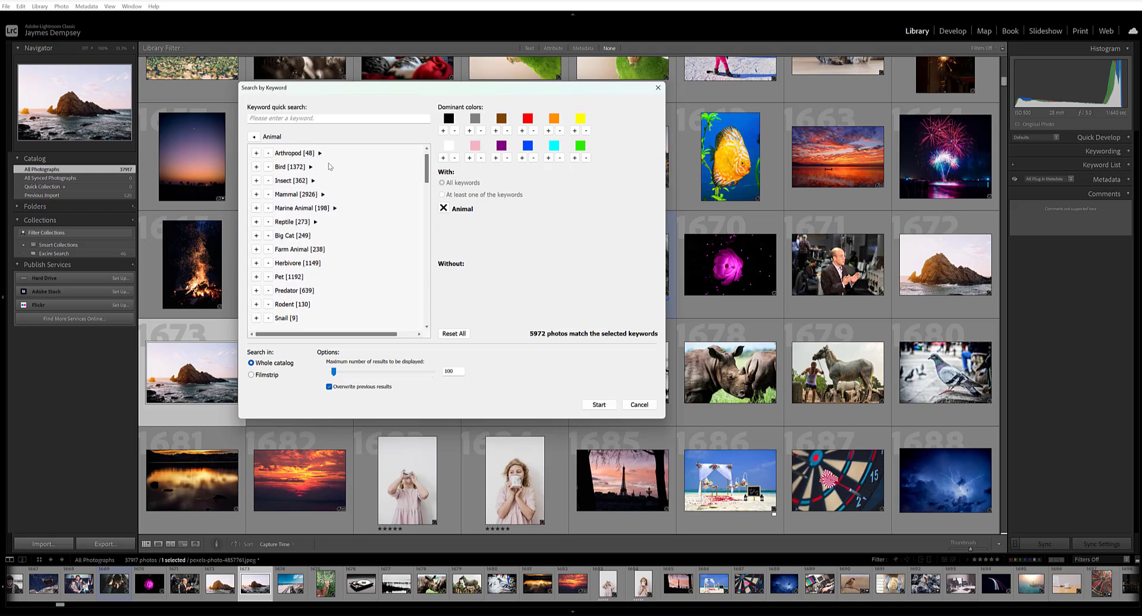
left_click(312, 166)
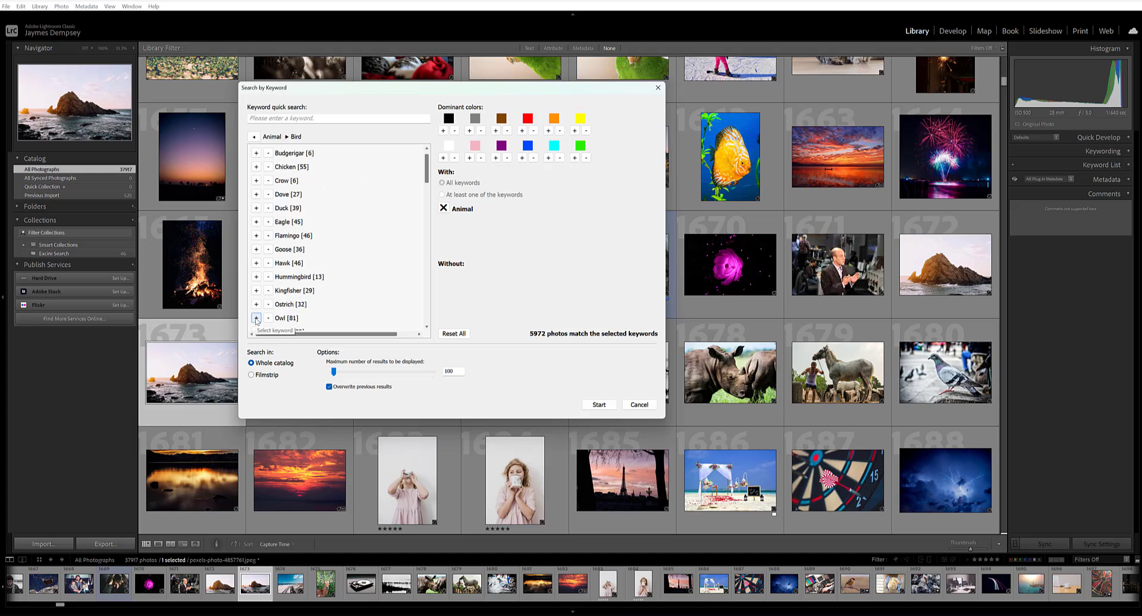
left_click(256, 320)
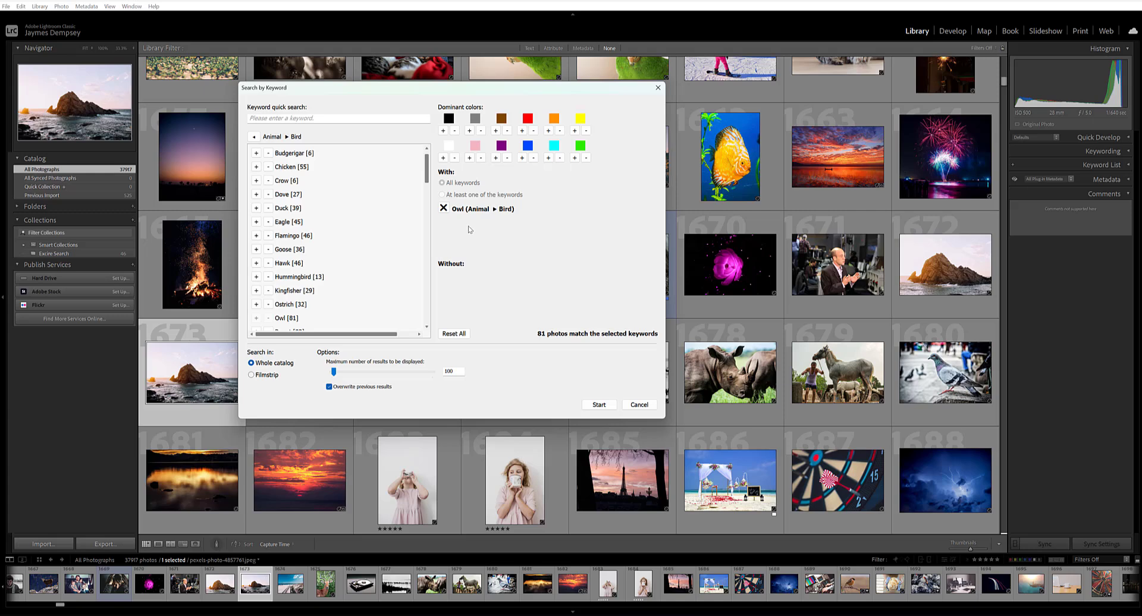
mouse_move(431, 260)
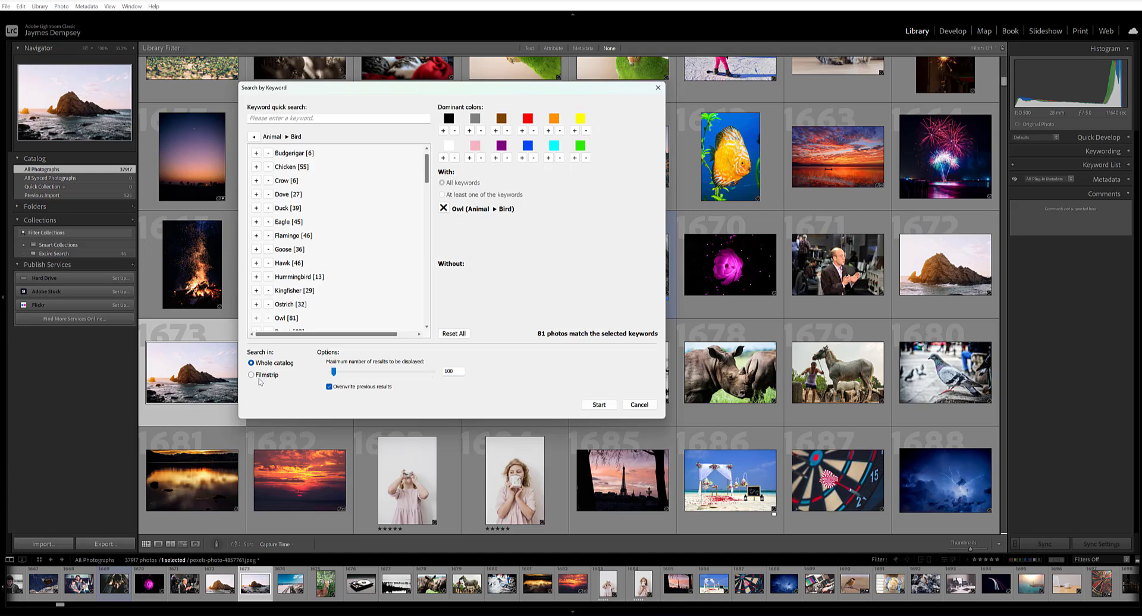
mouse_move(283, 387)
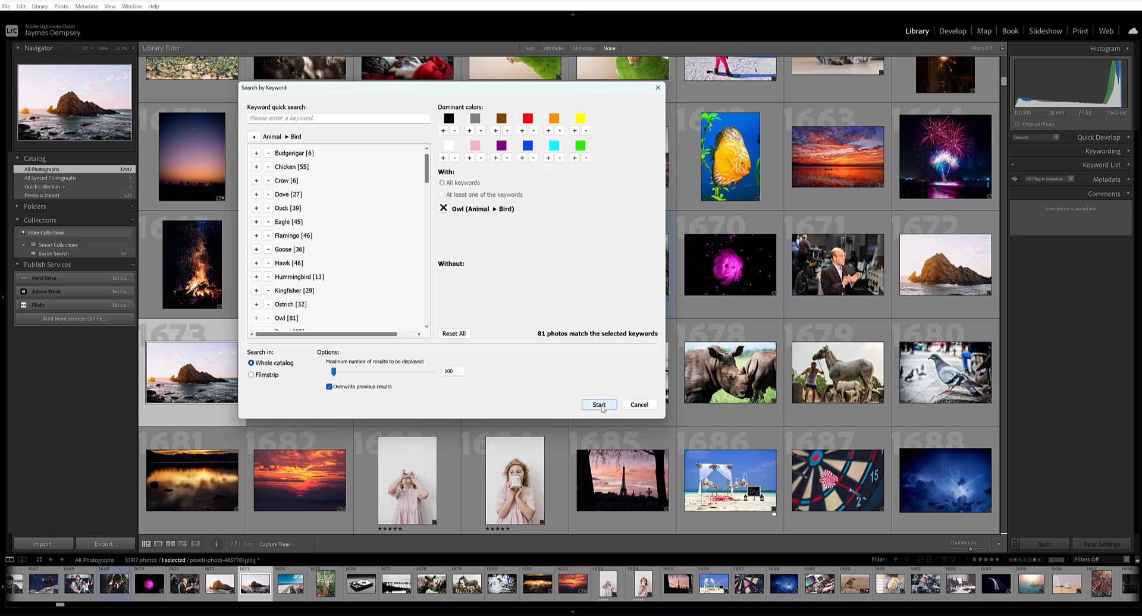
left_click(599, 405)
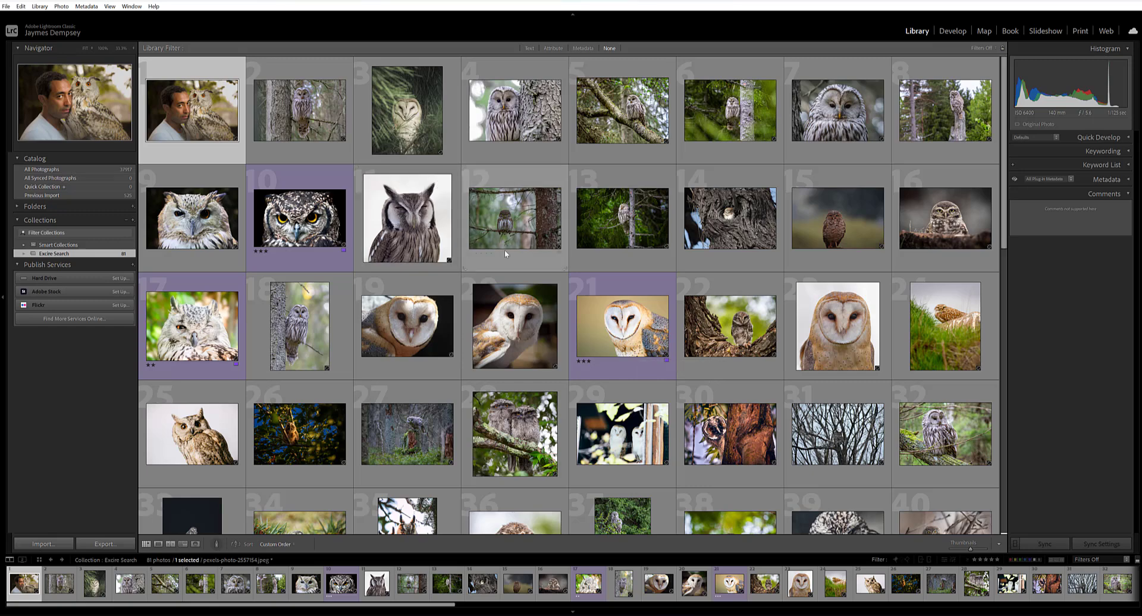
Step: Return to the Library menu over the 81 owl results for a new search
left_click(39, 6)
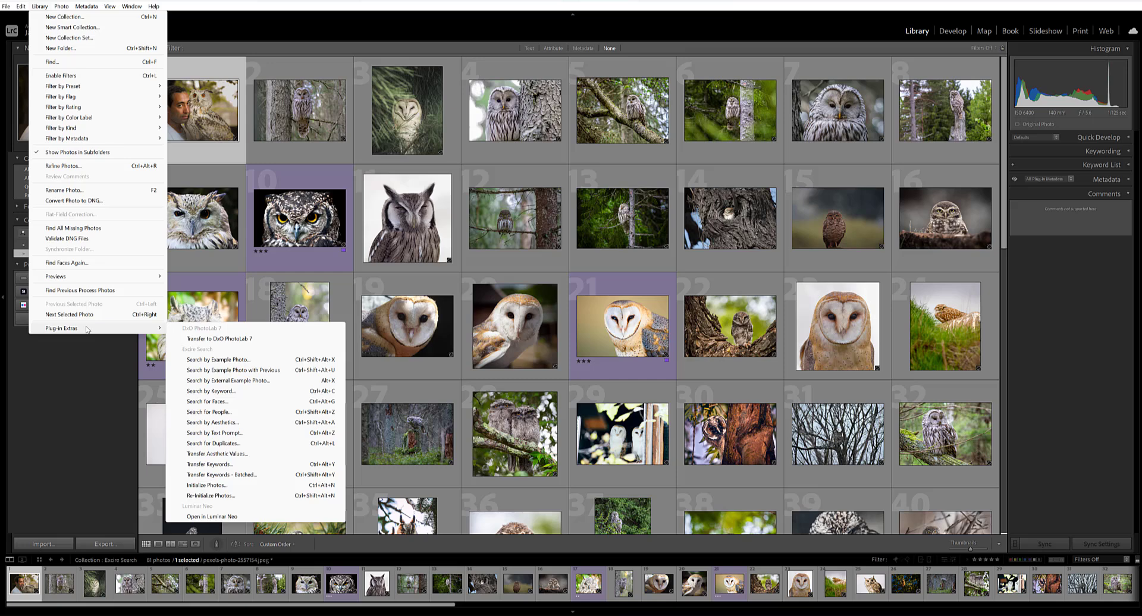
mouse_move(212, 391)
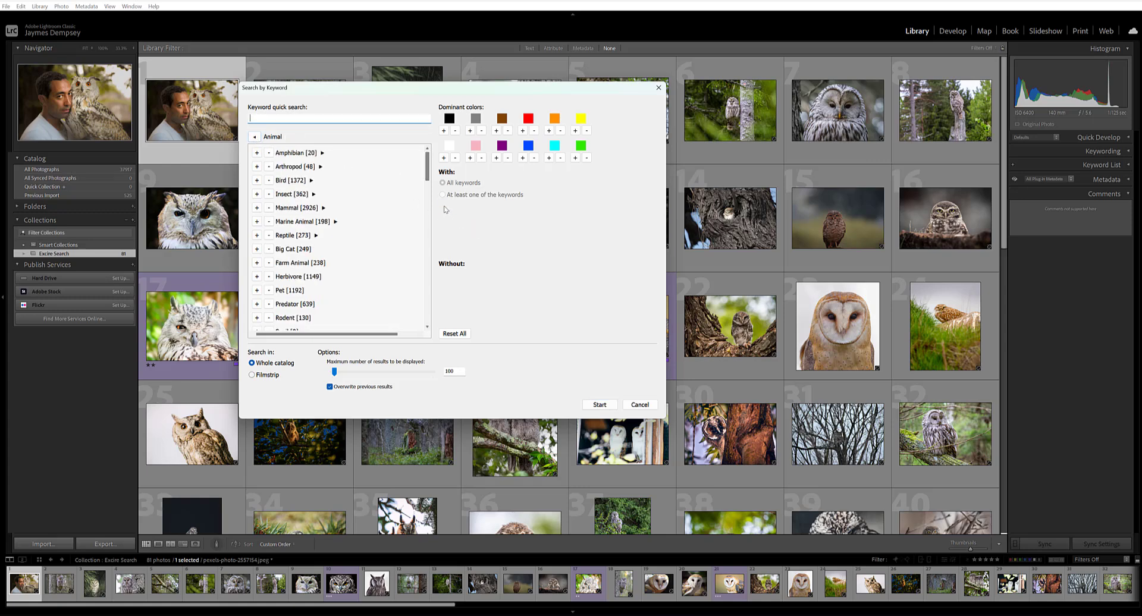
Step: Require Sunset under Nature plus red as a dominant colour, matching 46 photos
left_click(255, 135)
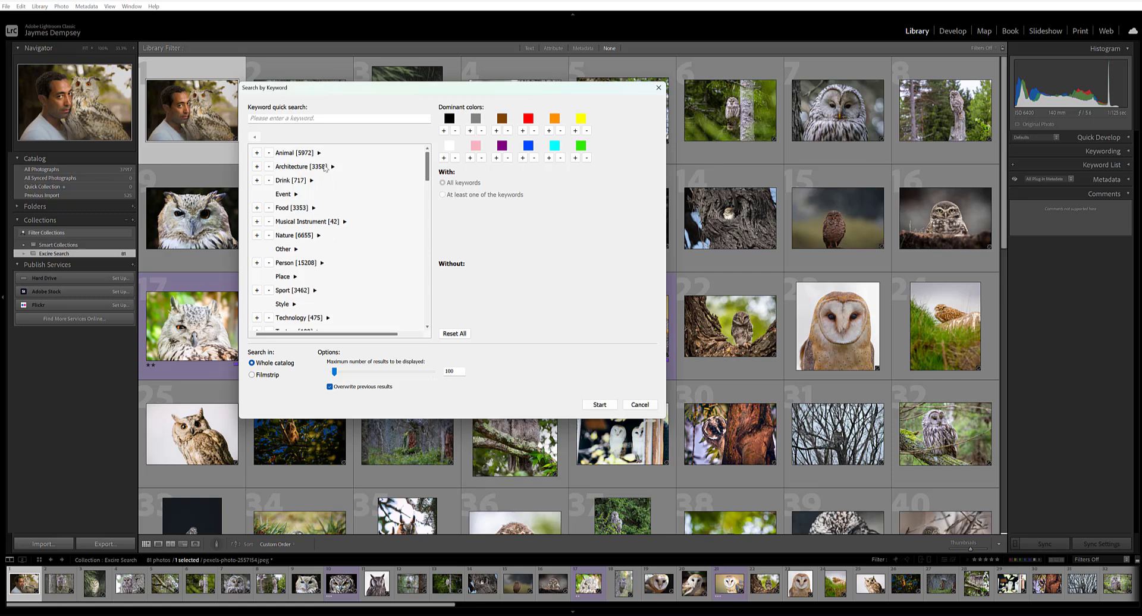
left_click(297, 234)
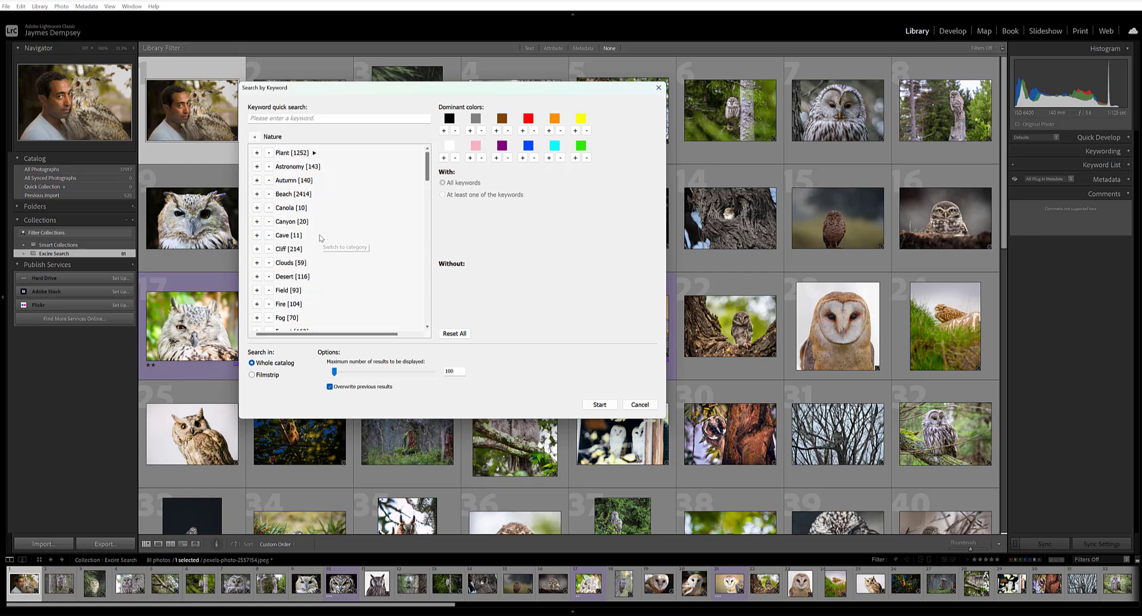
left_click(256, 136)
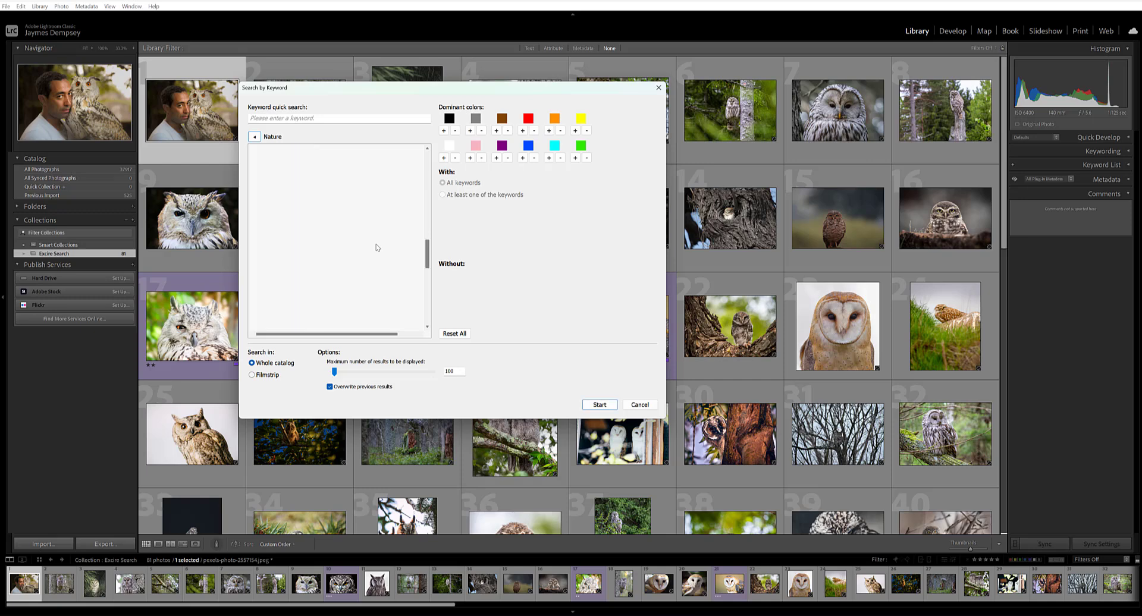
scroll("down", 3)
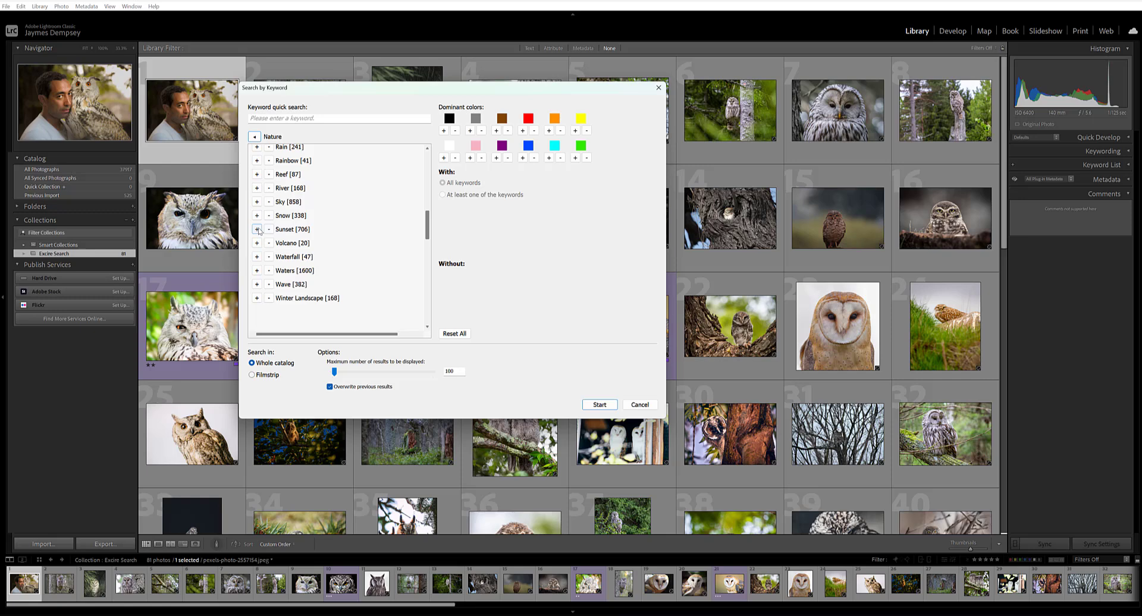
left_click(257, 230)
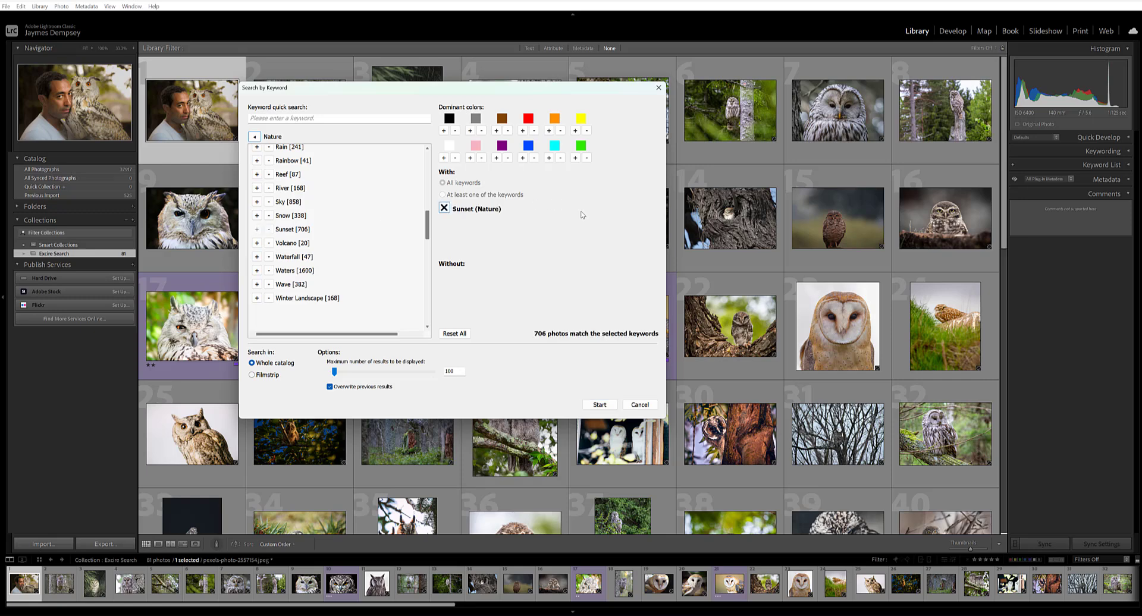
mouse_move(525, 203)
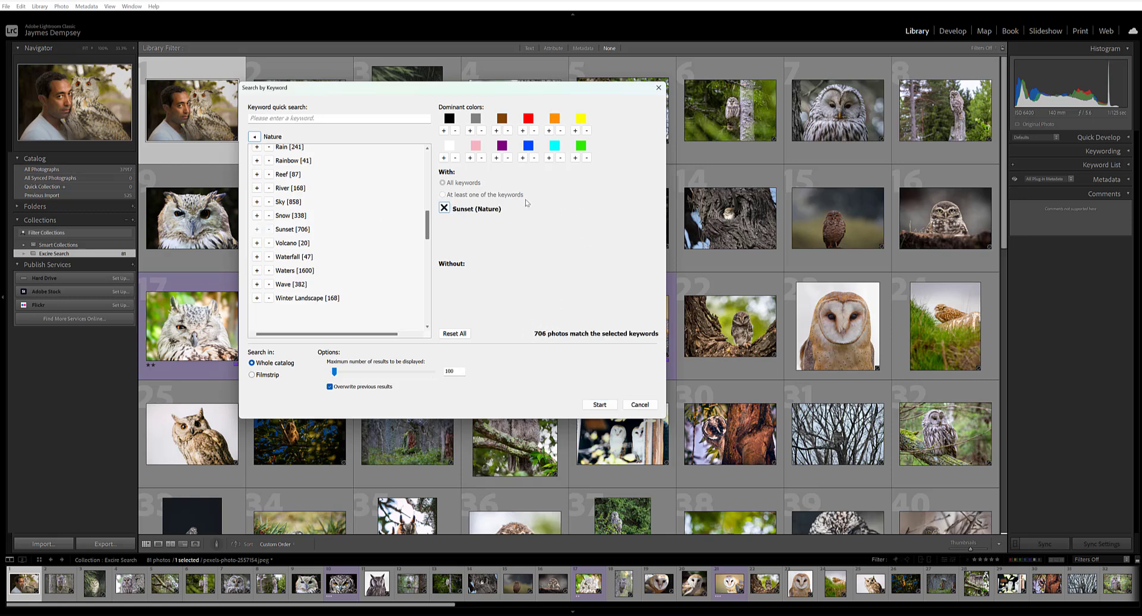
left_click(522, 129)
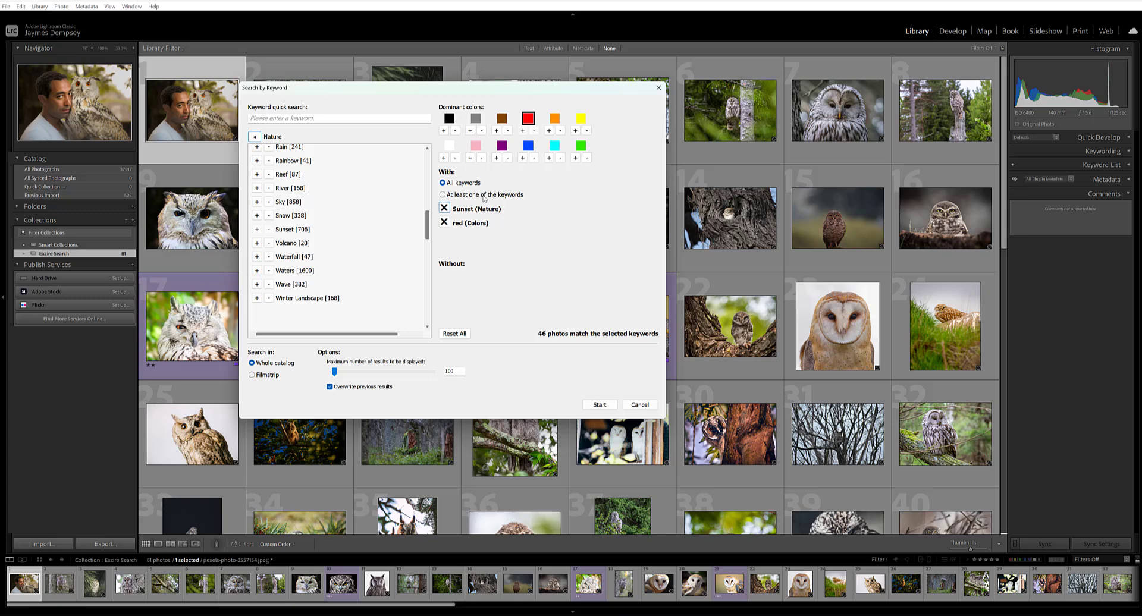
mouse_move(598, 365)
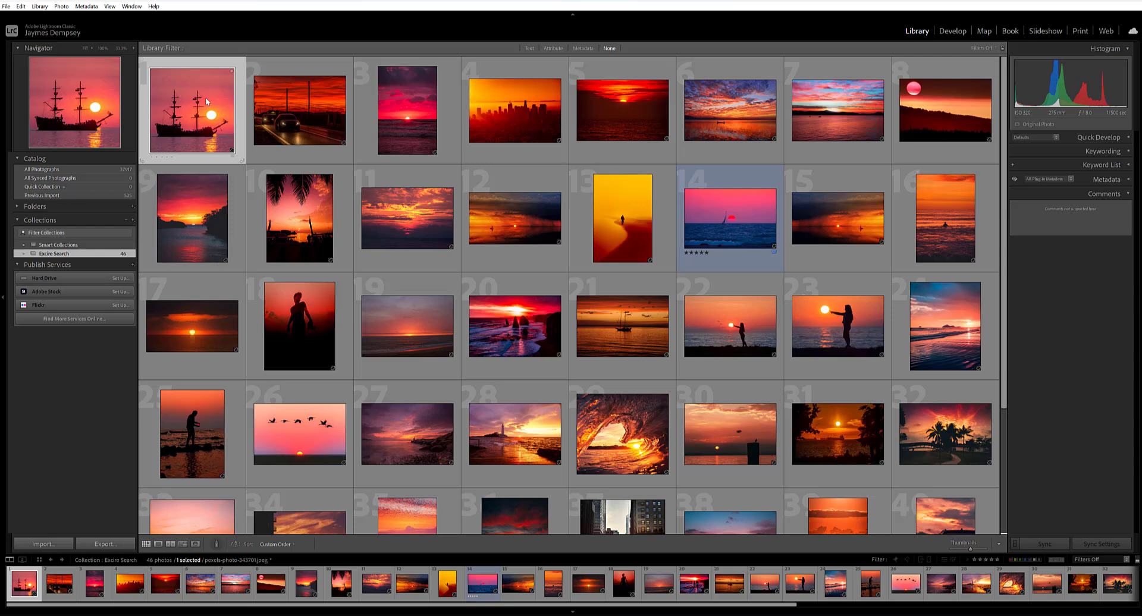
mouse_move(192, 116)
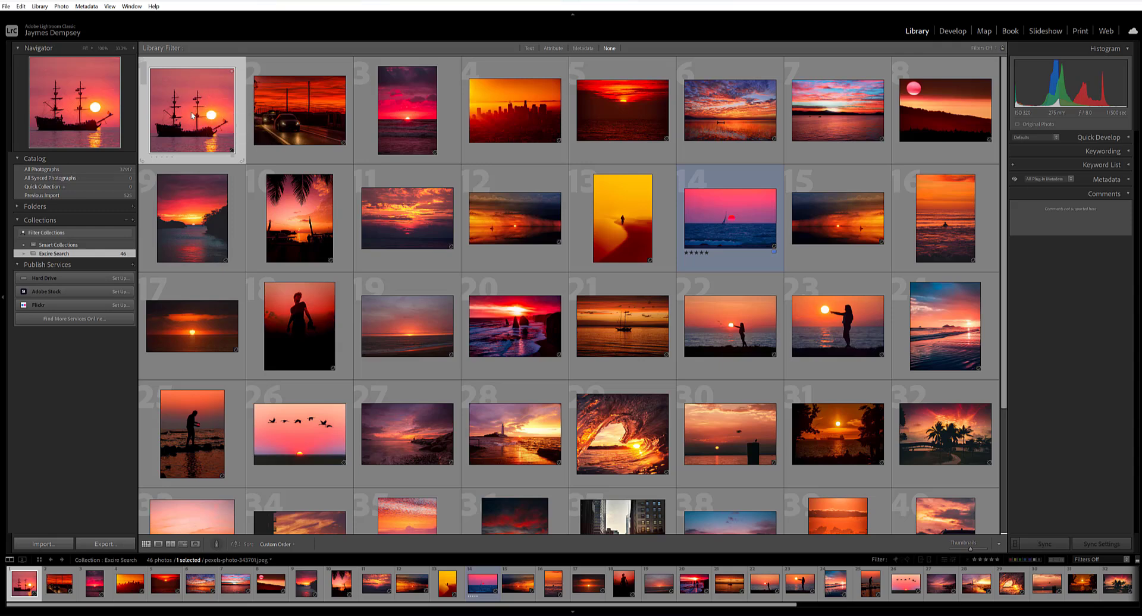
mouse_move(190, 110)
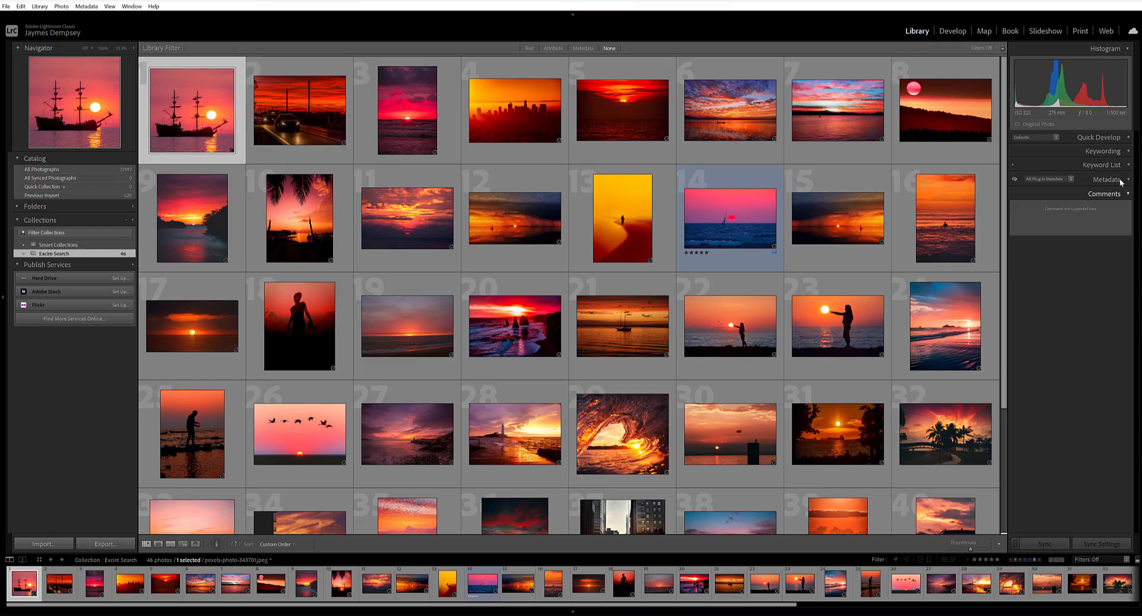
Step: Show the Keywording panel for the first of the 46 red sunset results
left_click(1104, 151)
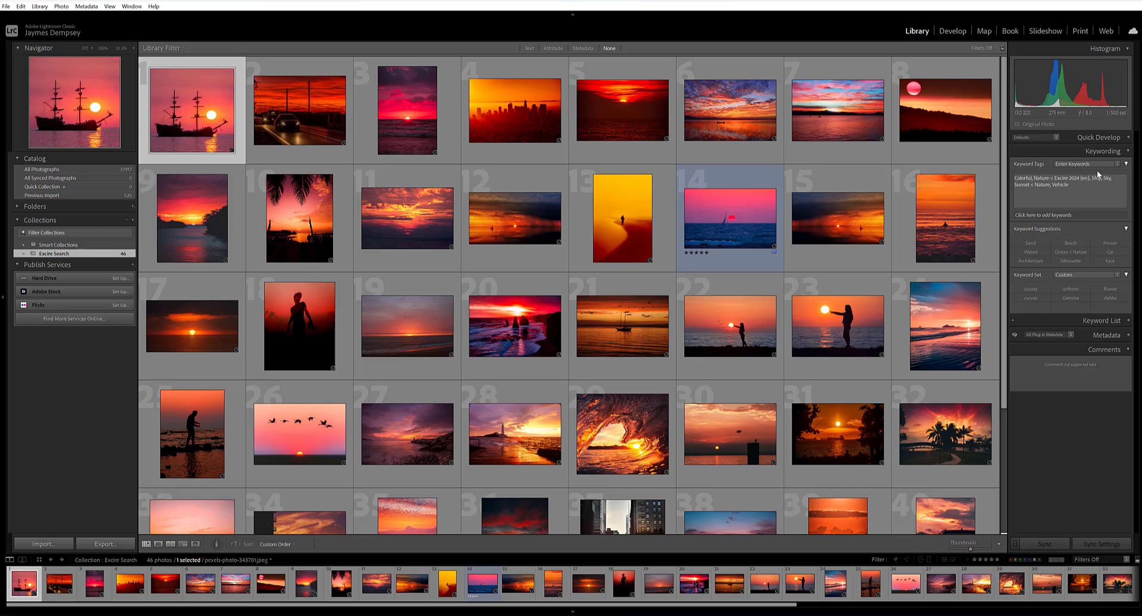
Step: Inspect the ship-at-sunset photo's keywords (Colorful, Ship, Sky, Sunset > Nature, Vehicle)
left_click(1067, 181)
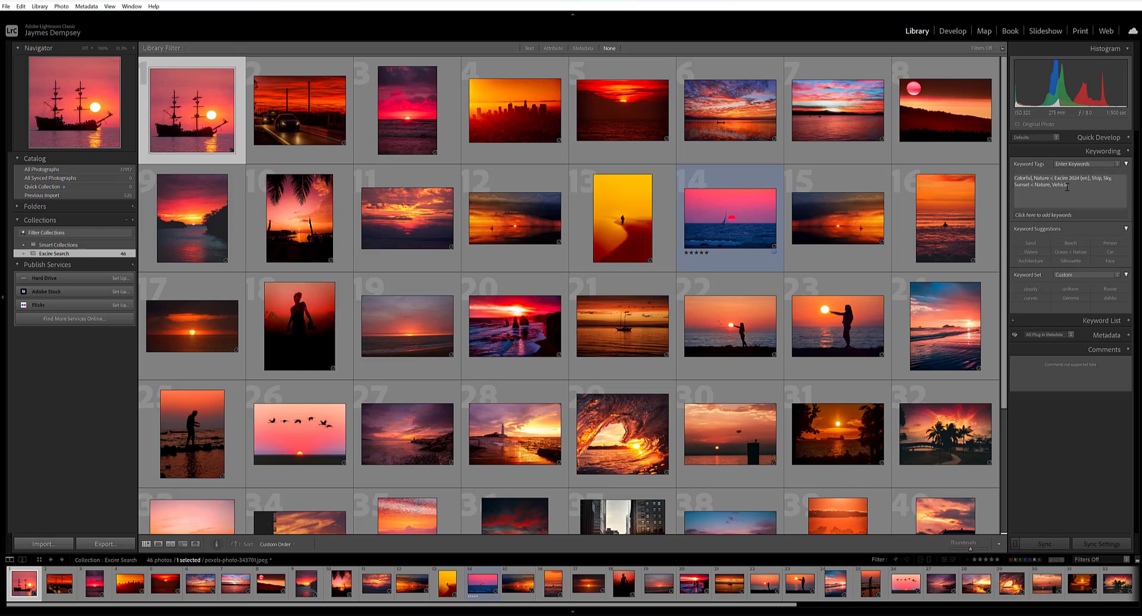
mouse_move(1069, 183)
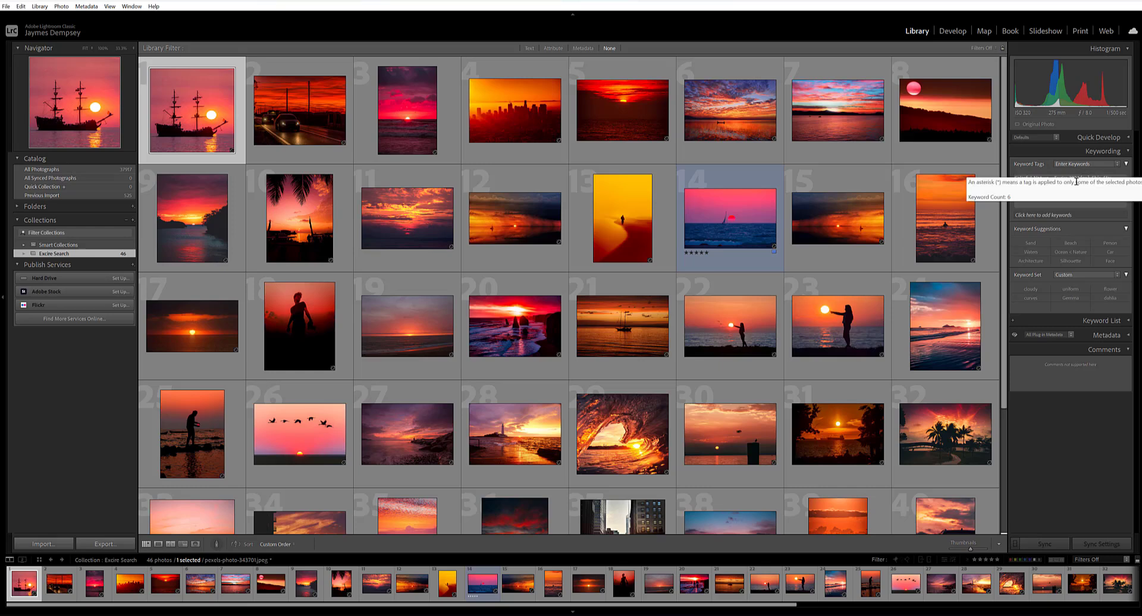
mouse_move(810, 180)
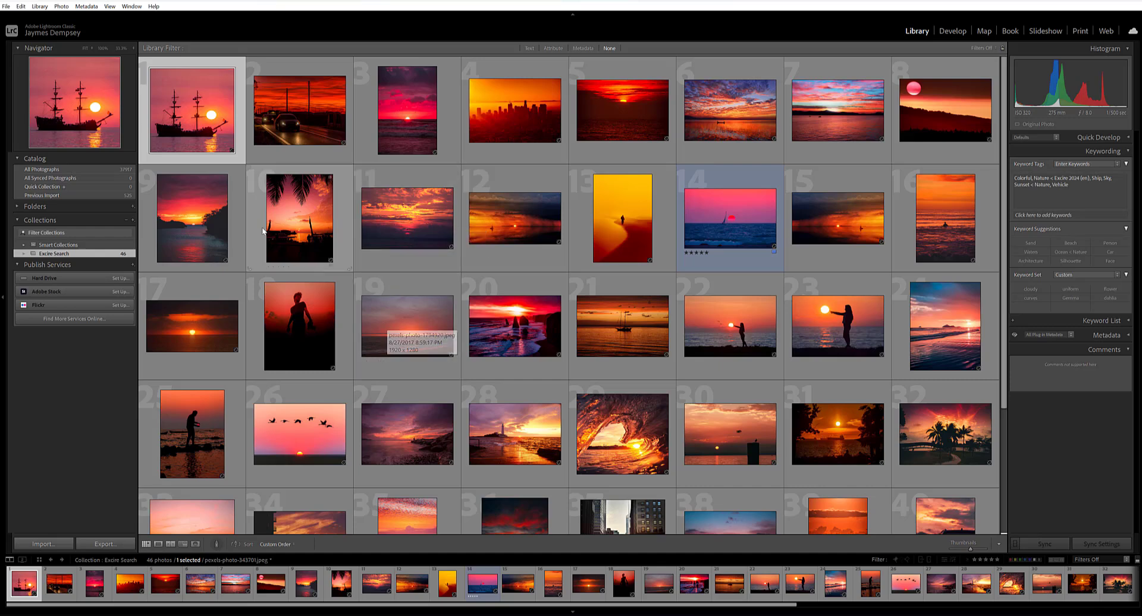
left_click(39, 6)
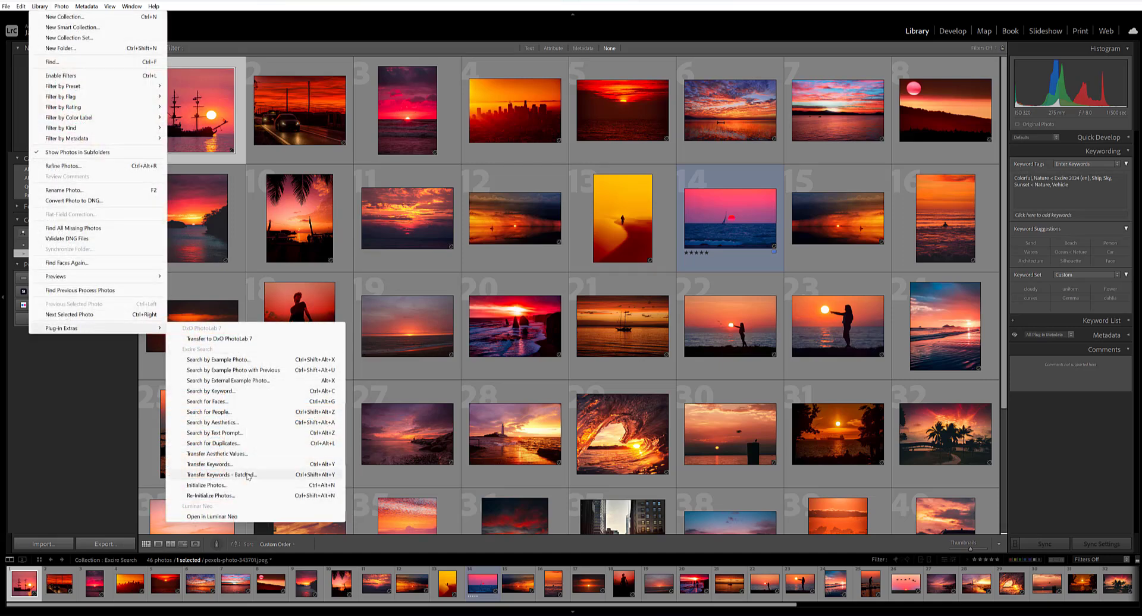
mouse_move(209, 464)
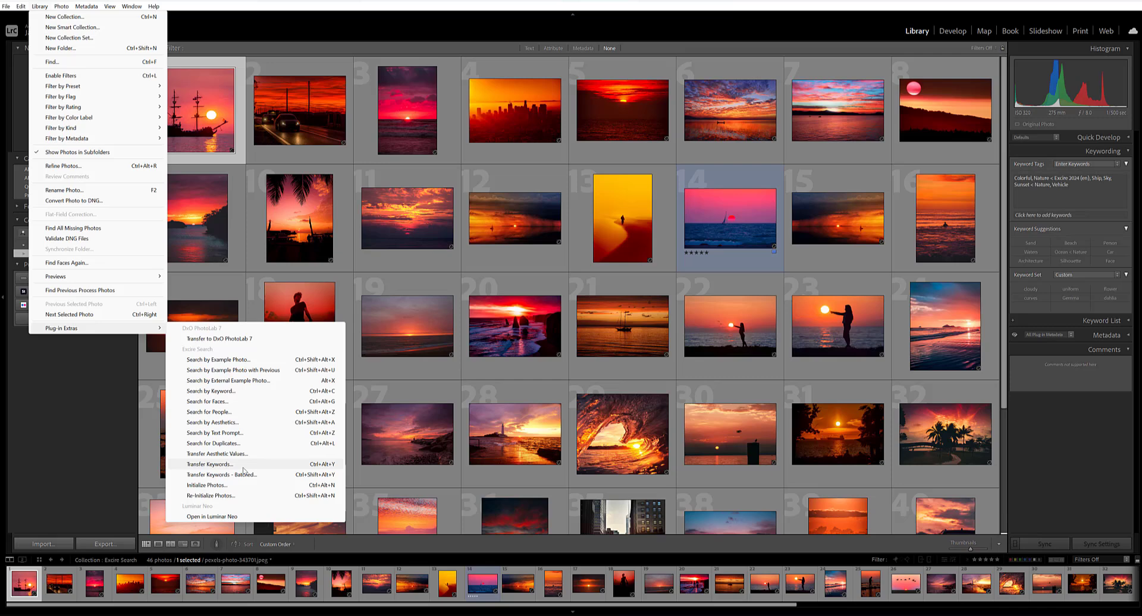
mouse_move(207, 486)
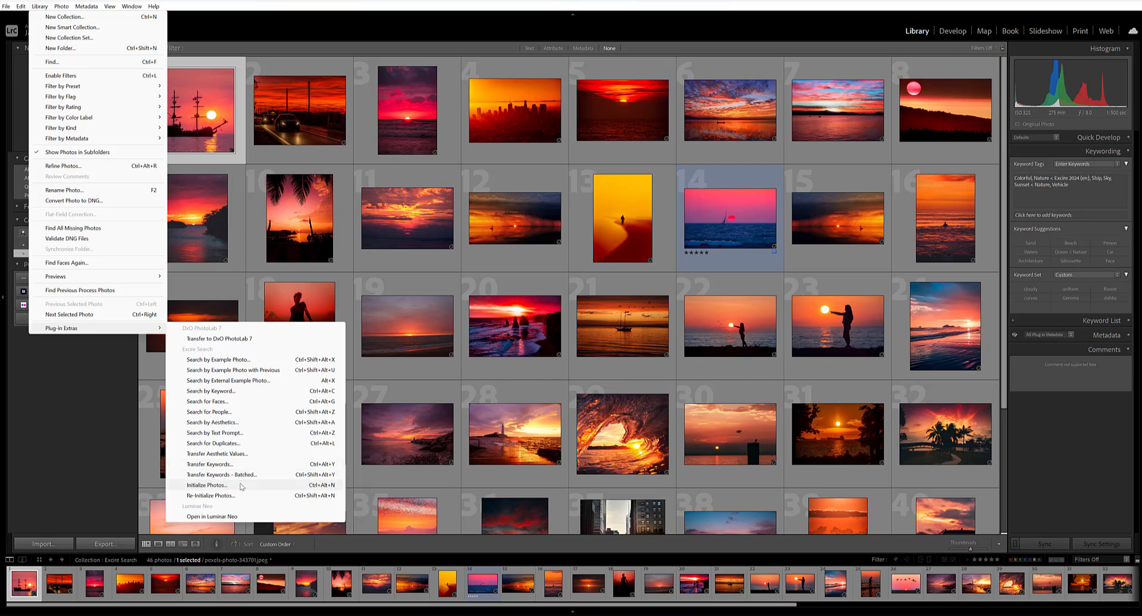
Step: Bring up Excire Search's Initialize Photos dialog via Plug-in Extras
left_click(206, 485)
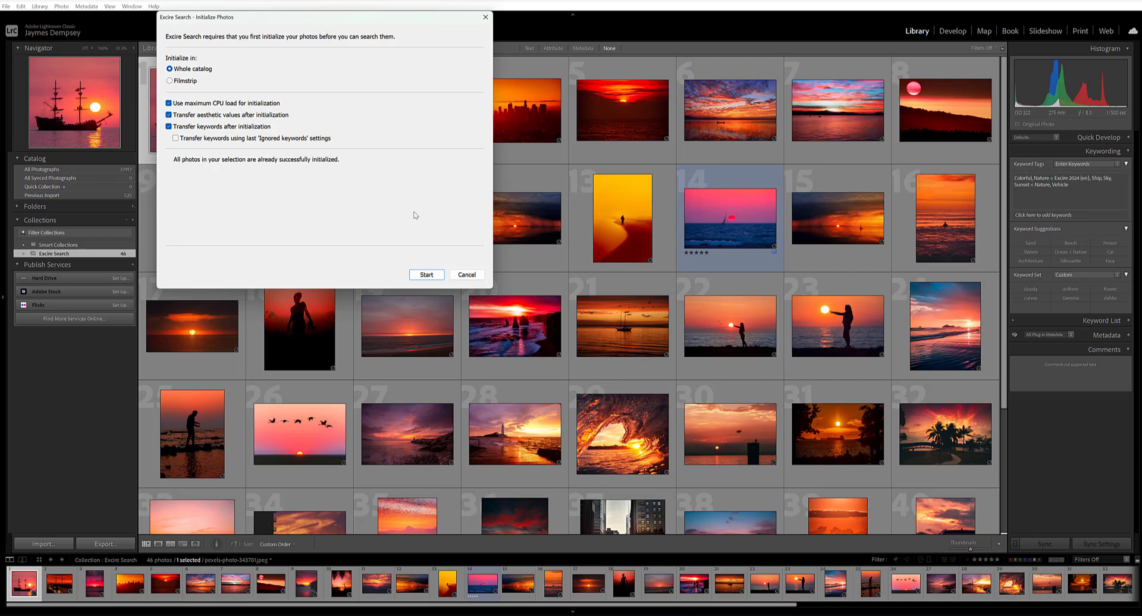
mouse_move(467, 275)
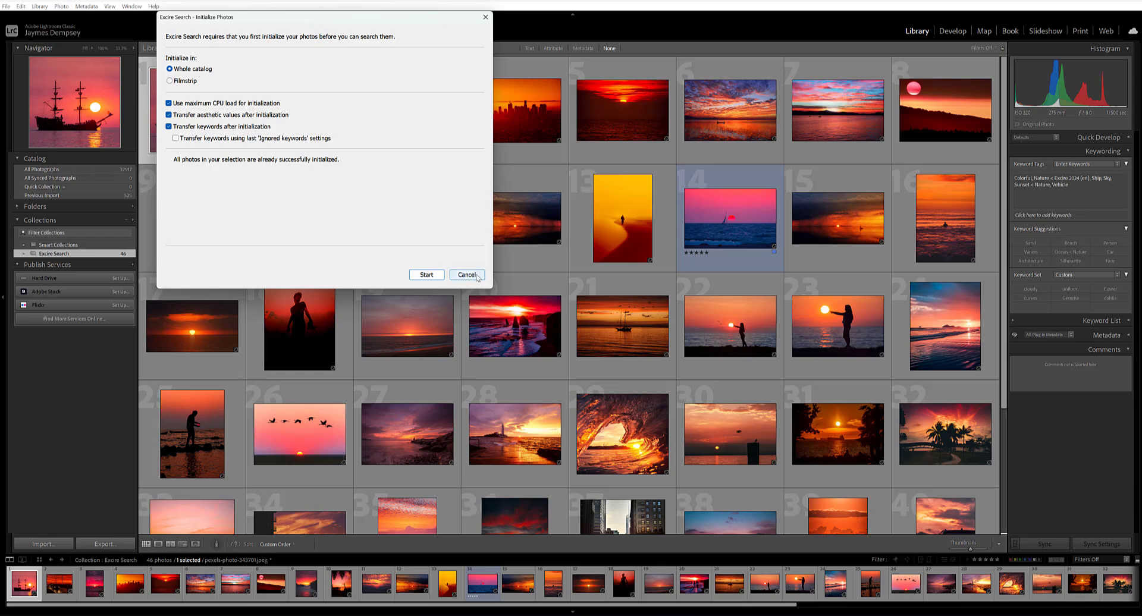
Step: Cancel the Initialize Photos dialog, returning to the 46 red sunset photos
left_click(467, 274)
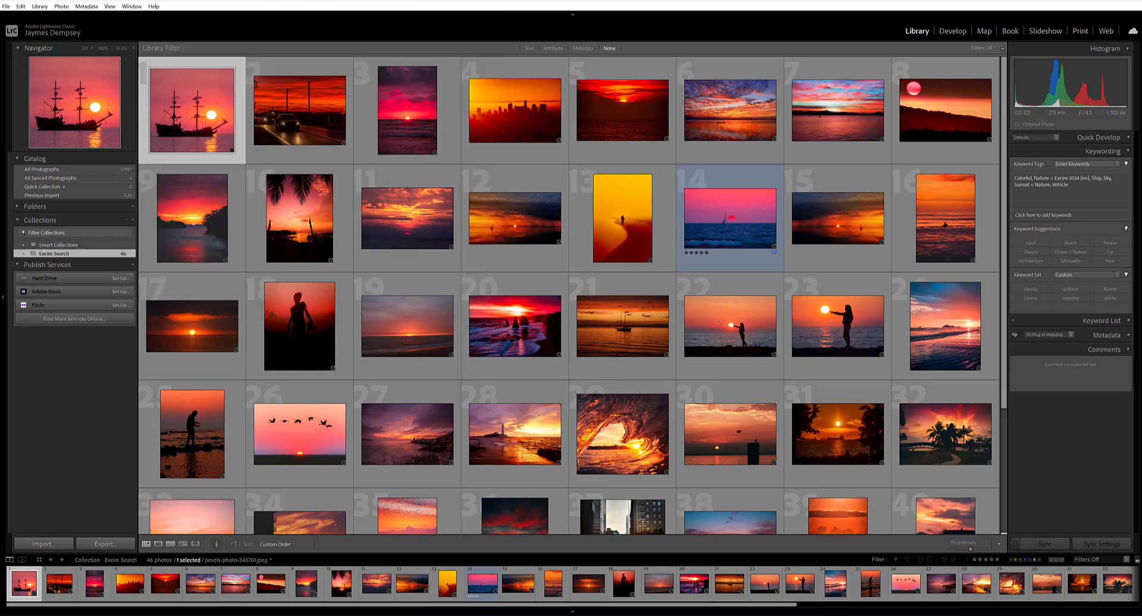